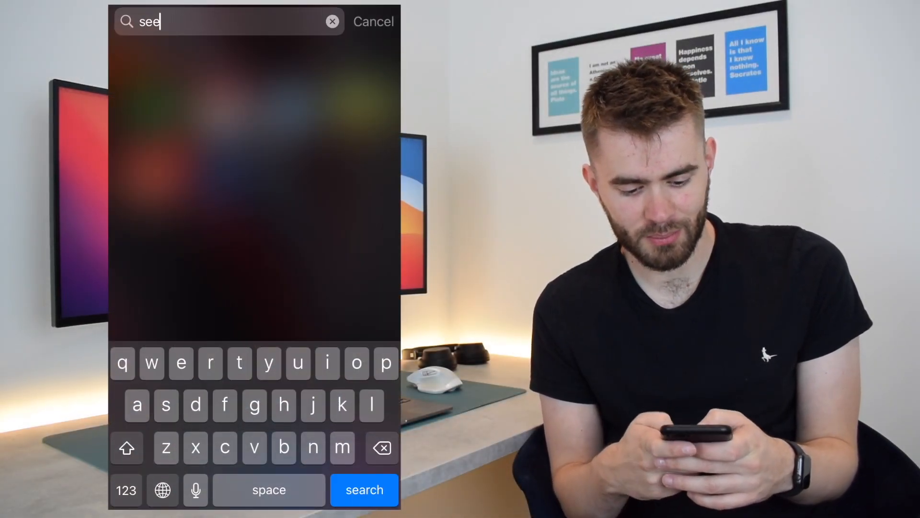
# Step: Search Spotlight for "settings" and launch the Settings app from the results
pyautogui.write('settings')
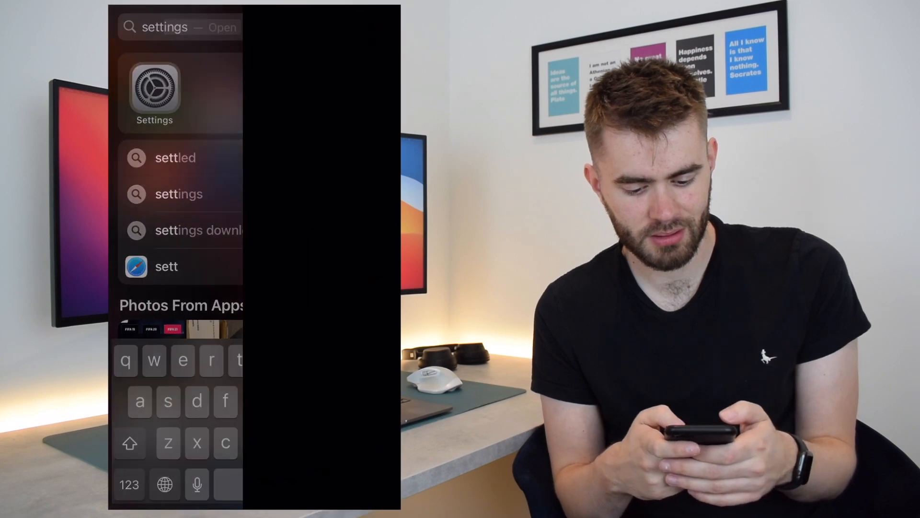
pyautogui.click(154, 94)
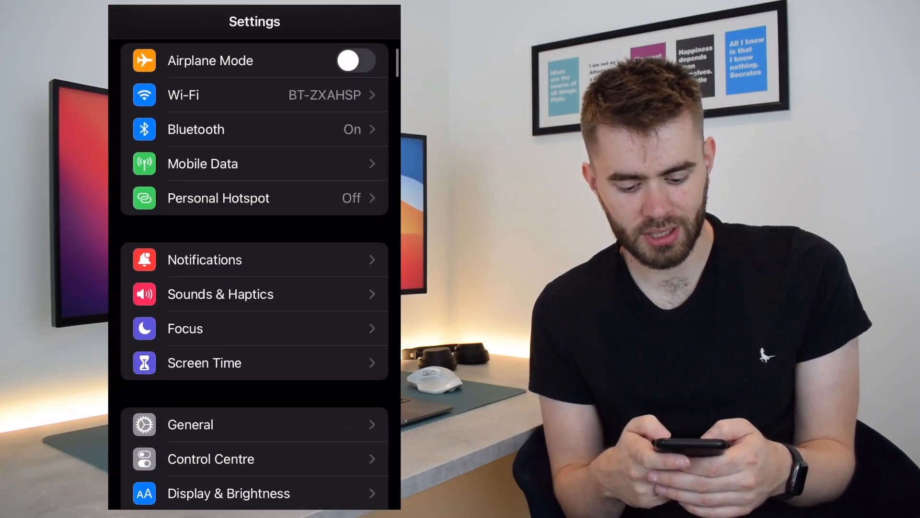
# Step: Go into Focus settings to reach the Work focus page
pyautogui.click(185, 328)
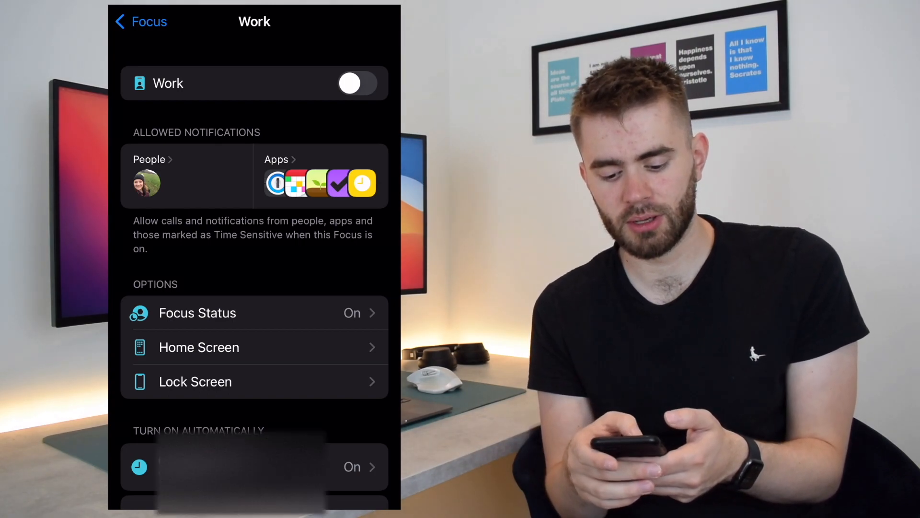
# Step: Review the six allowed apps, then leave the list toward Work's Home Screen options
pyautogui.scroll(-3)
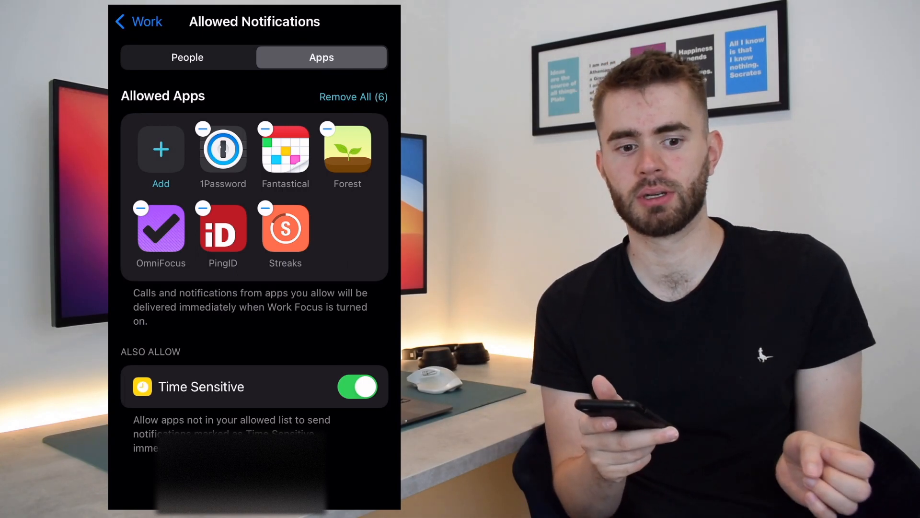
pyautogui.click(139, 22)
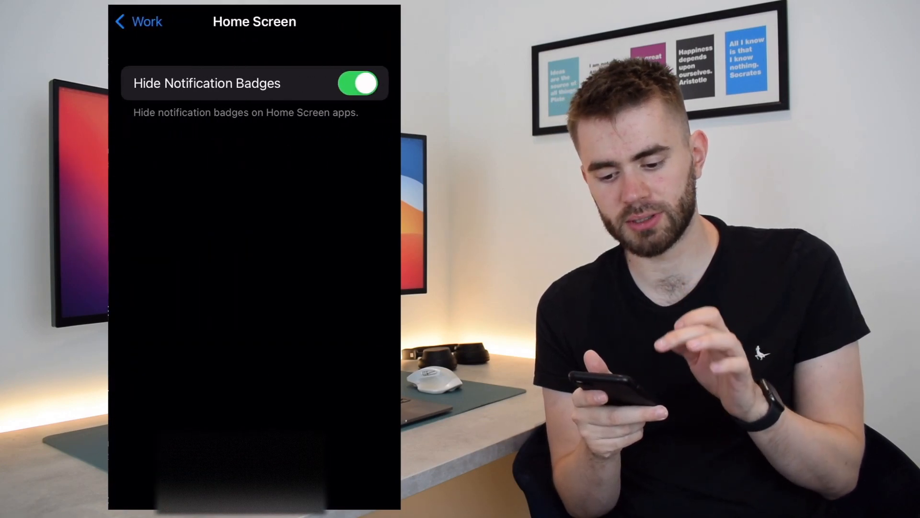
# Step: Switch on Custom Pages for the Work focus Home Screen
pyautogui.click(357, 160)
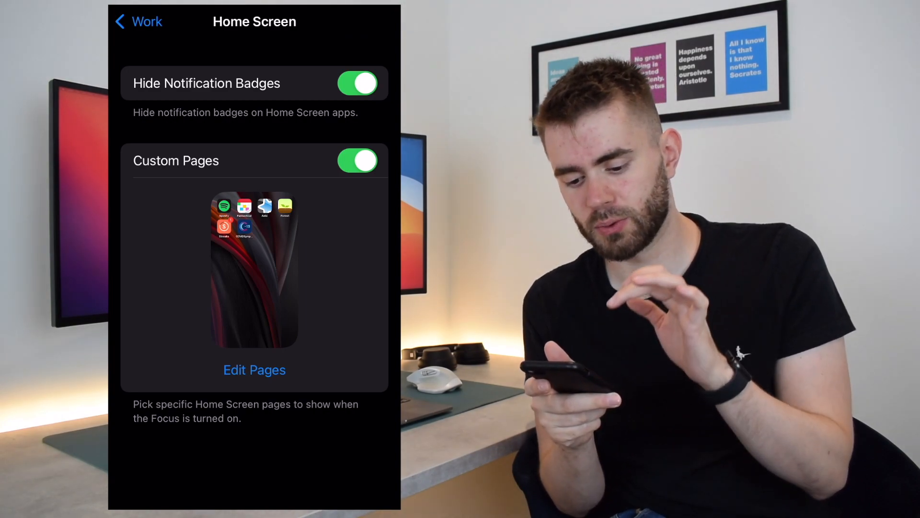
pyautogui.click(254, 369)
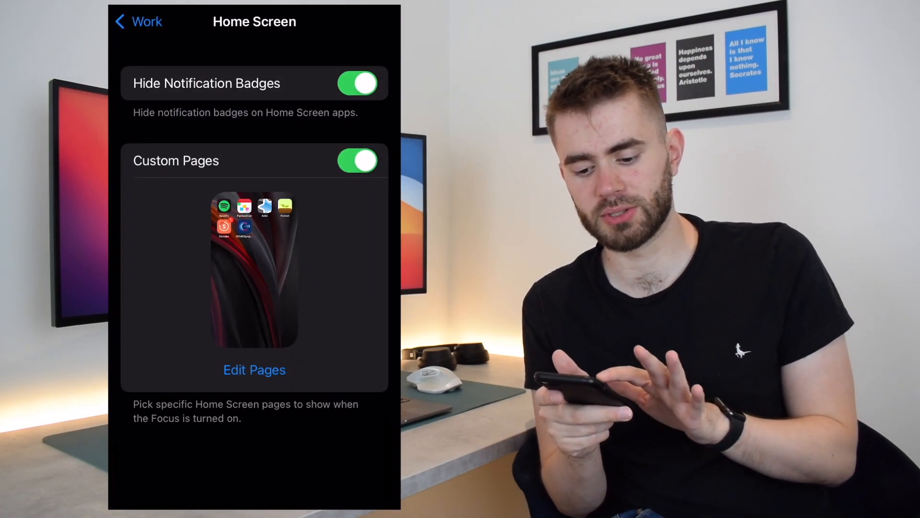
pyautogui.click(254, 370)
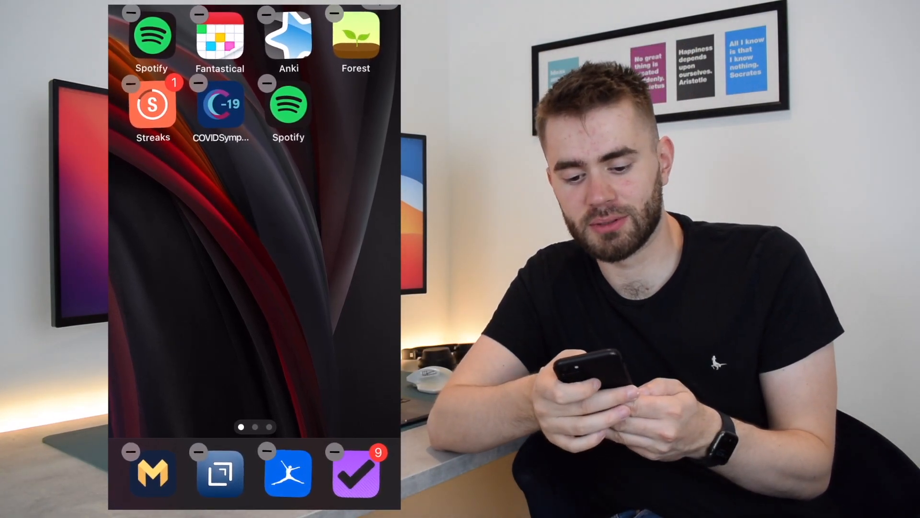
# Step: Finish arranging the work apps Home Screen page with Done
pyautogui.click(130, 12)
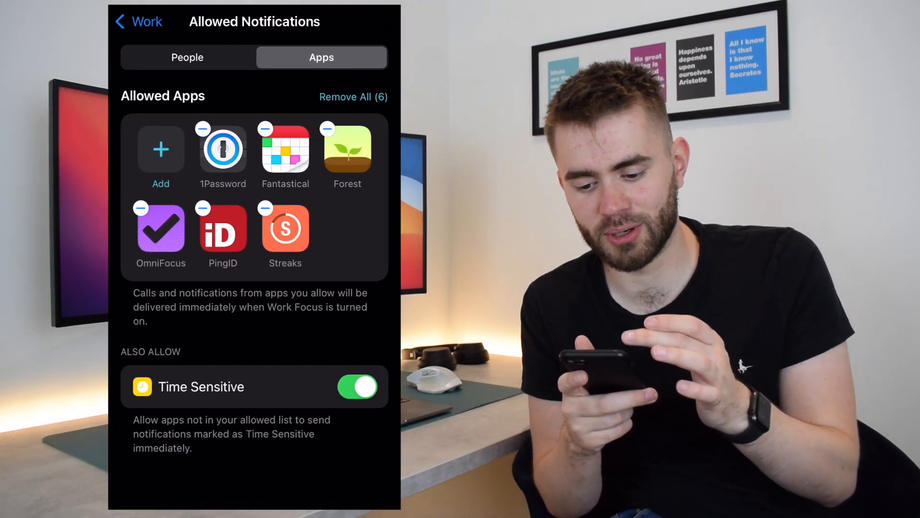
# Step: Return to the Work Focus page and start adding a new schedule or automation trigger
pyautogui.click(138, 22)
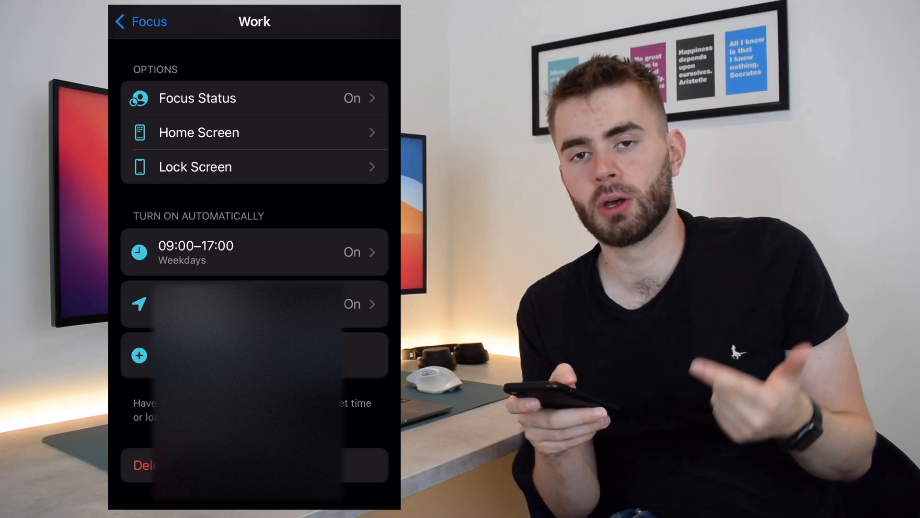
pyautogui.click(139, 355)
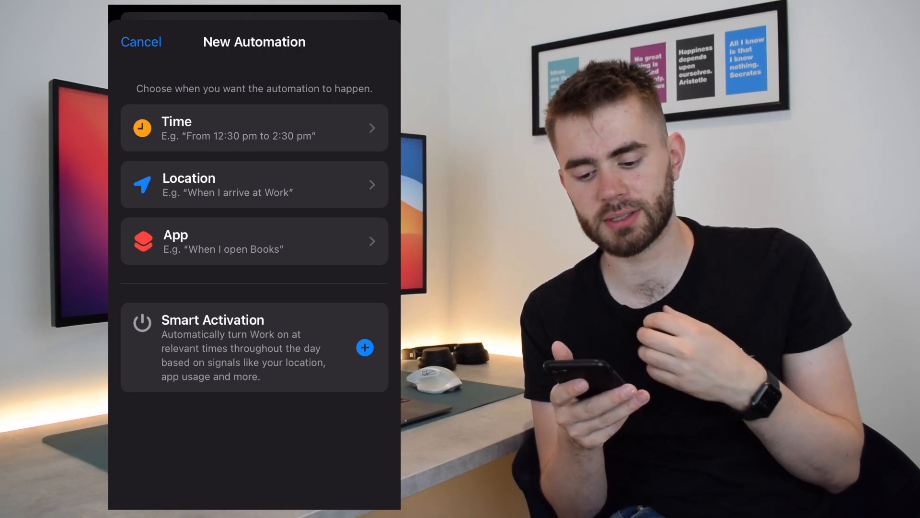
pyautogui.click(141, 42)
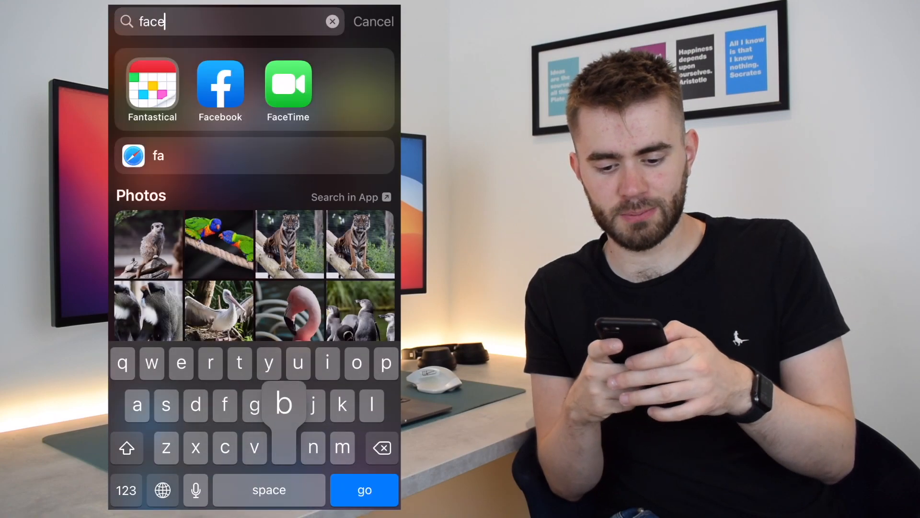
# Step: Cancel the "face" search and swipe past the last page into the App Library
pyautogui.click(333, 22)
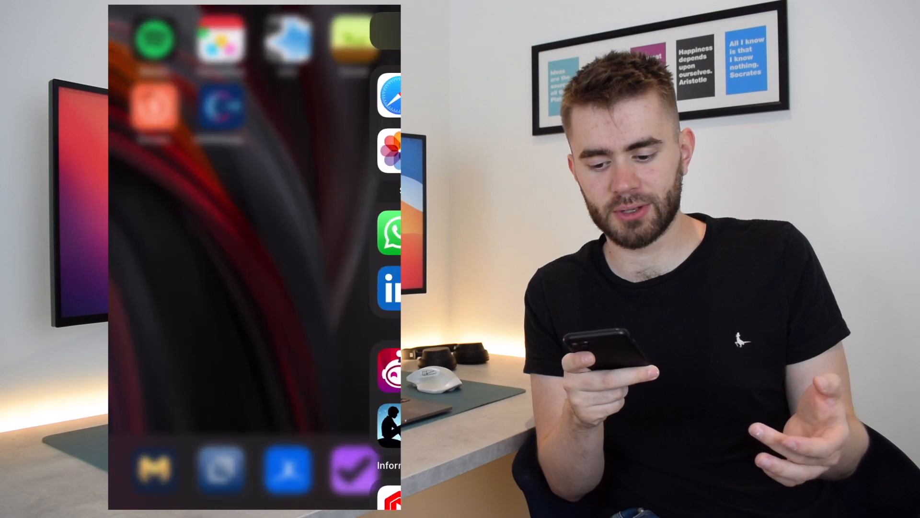
pyautogui.hscroll(-3)
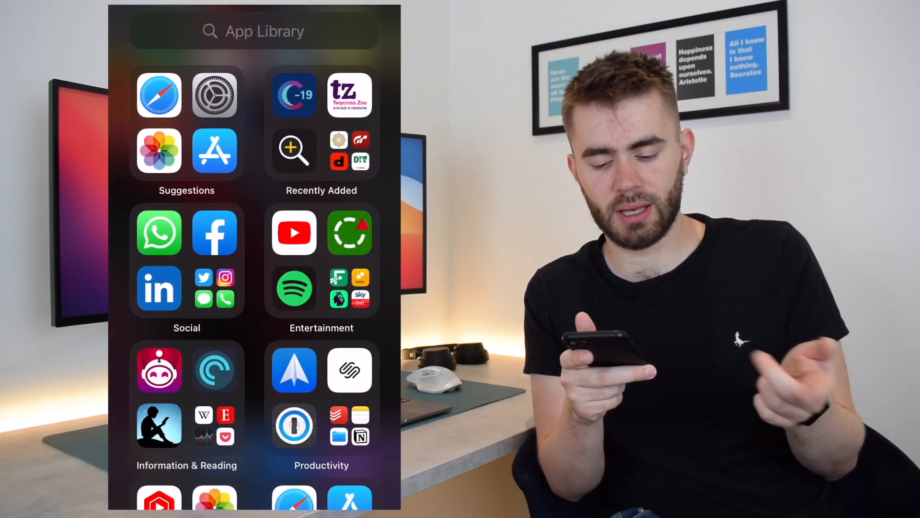